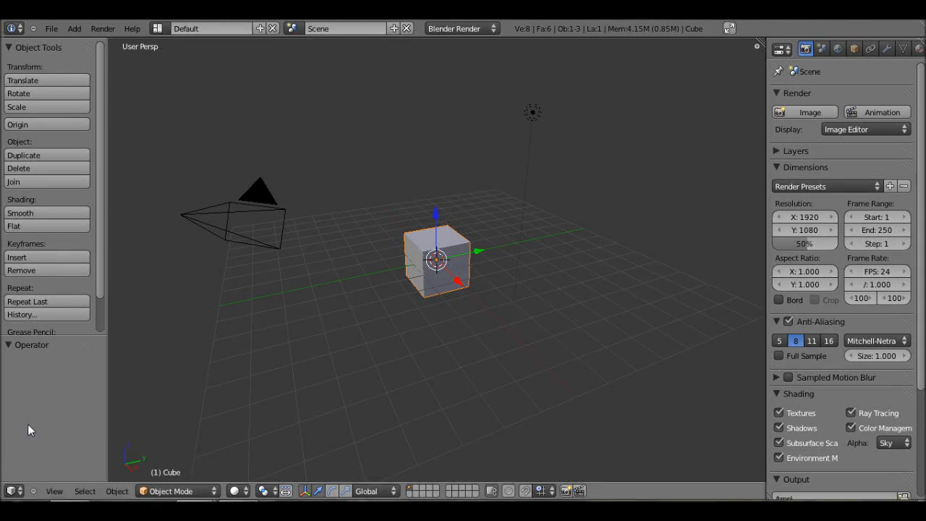
{"action": "mouse_move", "coordinate": [59, 395]}
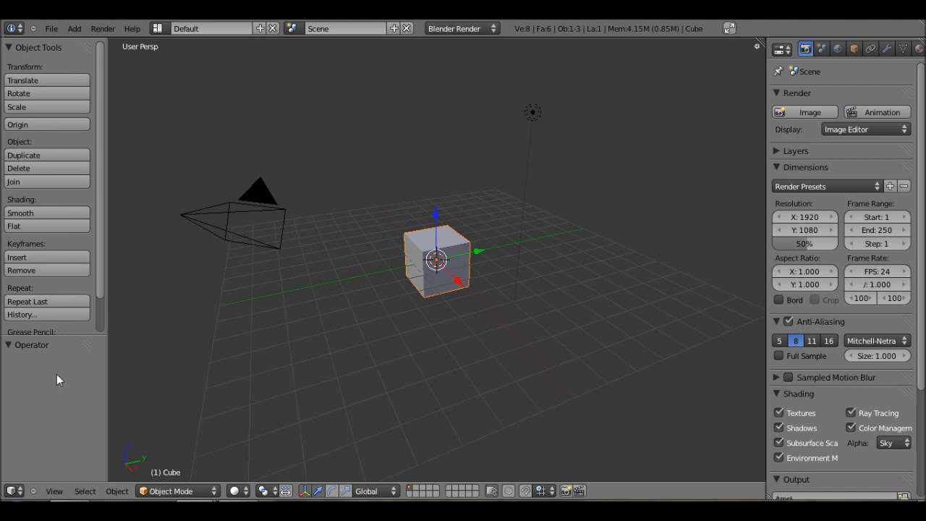
{"action": "mouse_move", "coordinate": [249, 356]}
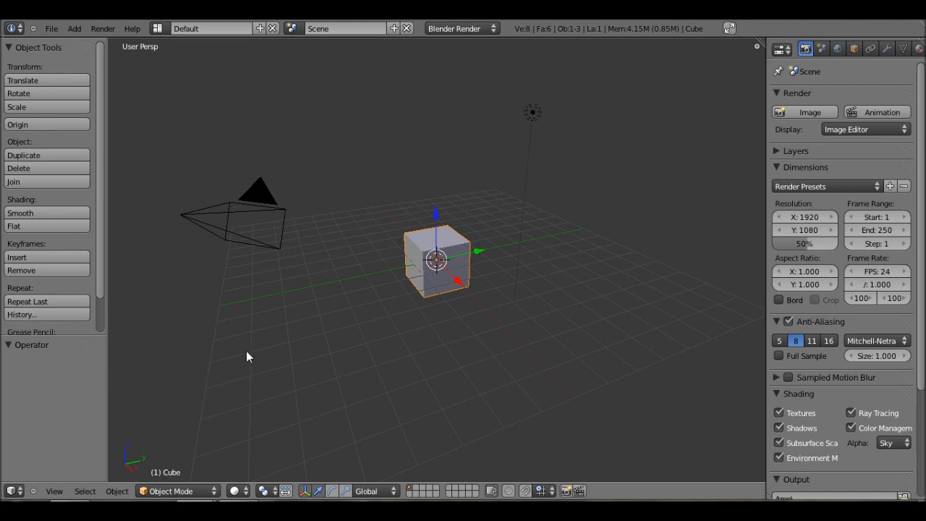
{"action": "mouse_move", "coordinate": [260, 375]}
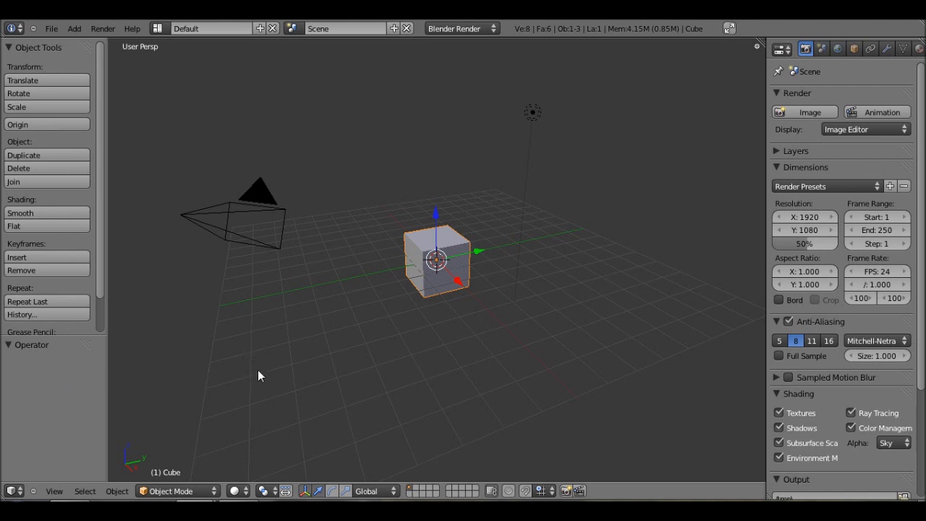
{"action": "mouse_move", "coordinate": [505, 284]}
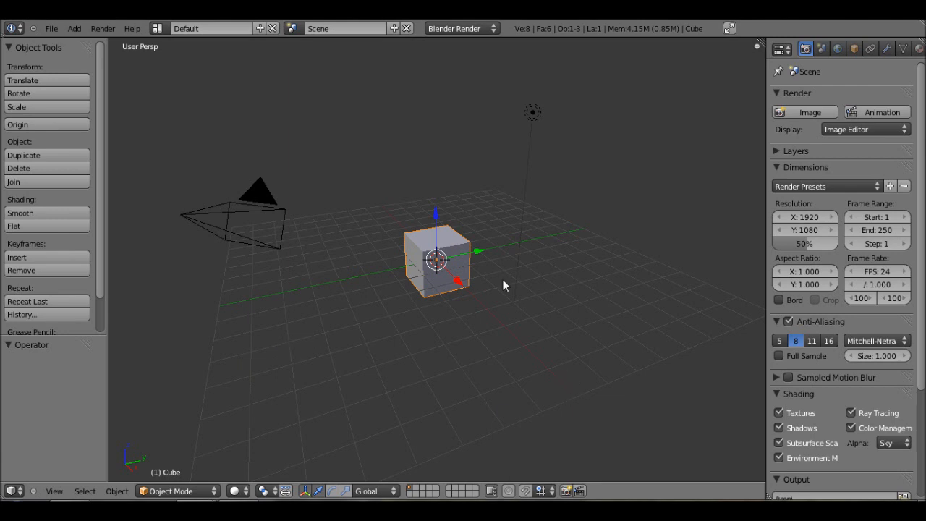
{"action": "mouse_move", "coordinate": [492, 316]}
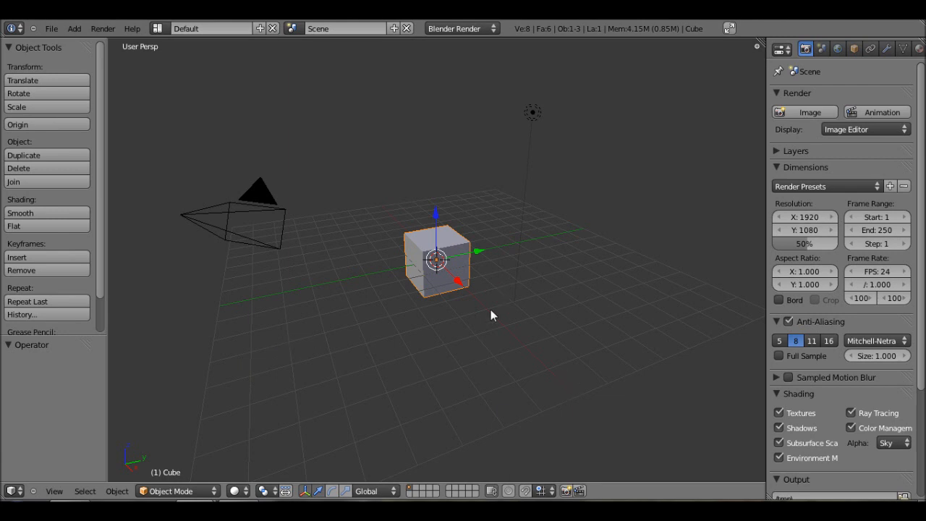
{"action": "mouse_move", "coordinate": [550, 312]}
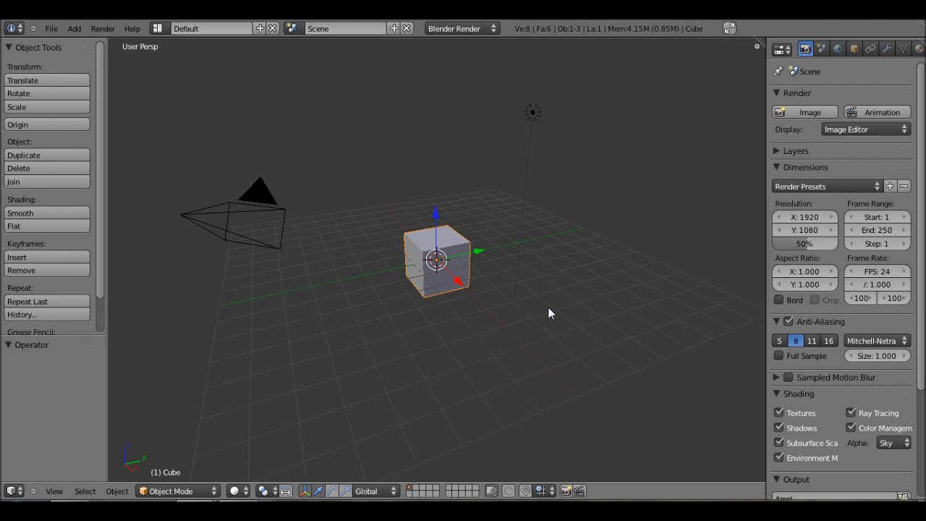
{"action": "mouse_move", "coordinate": [544, 285]}
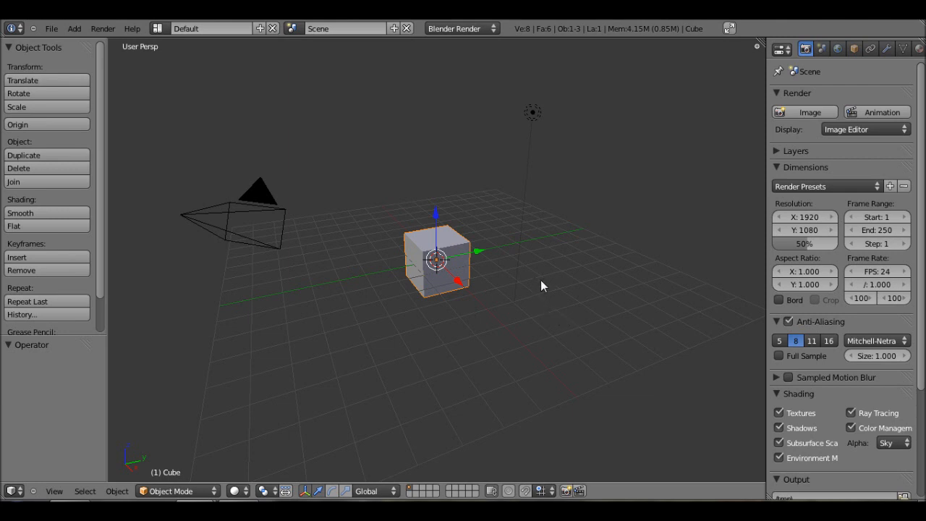
{"action": "mouse_move", "coordinate": [554, 281]}
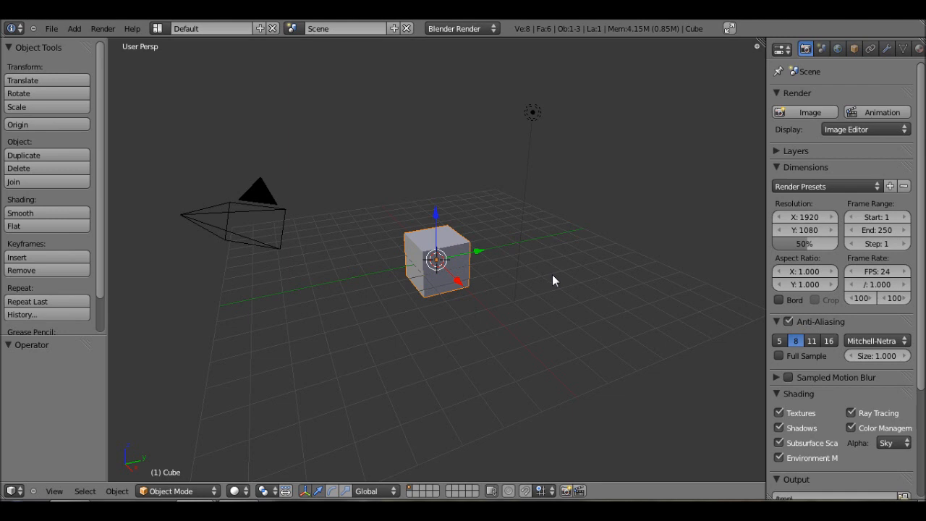
{"action": "mouse_move", "coordinate": [527, 225]}
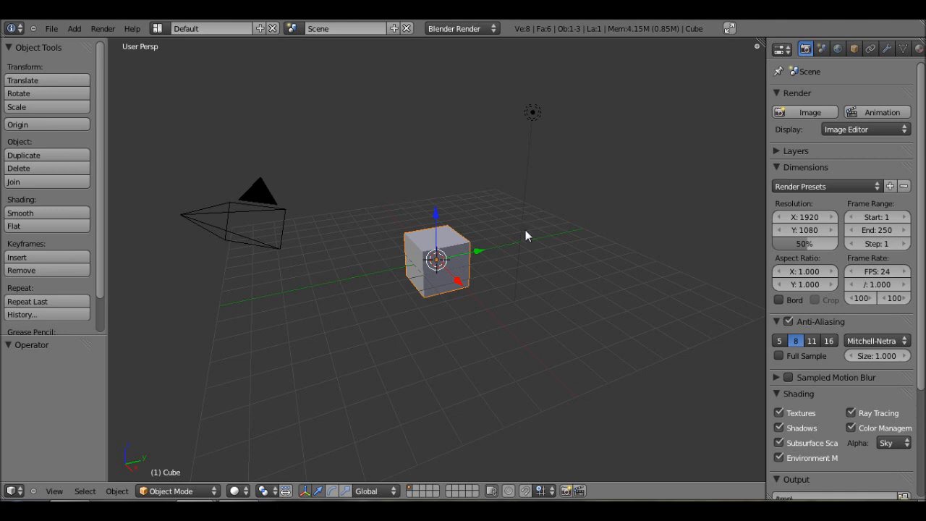
- Show the N panel, expand Background Images, add an empty image slot and browse for its picture
{"action": "key", "text": "n"}
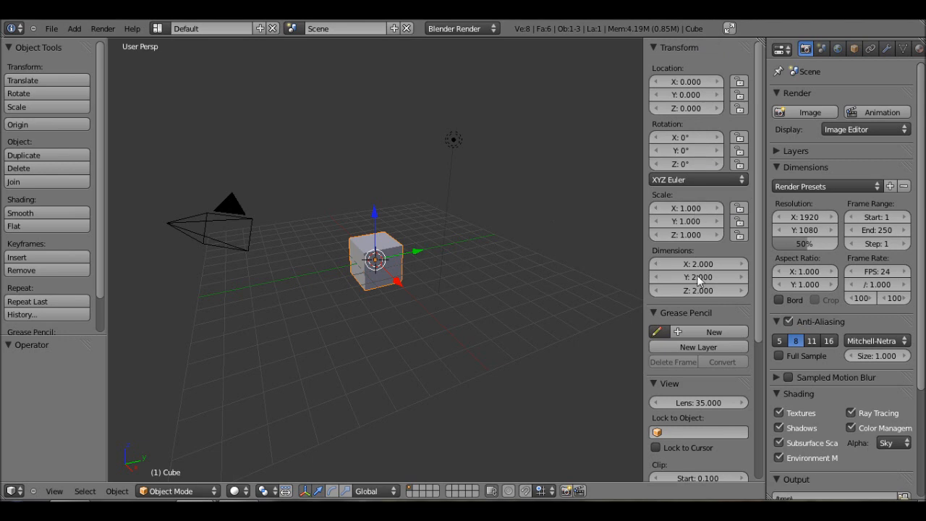
{"action": "scroll", "scroll_direction": "down", "scroll_amount": 3}
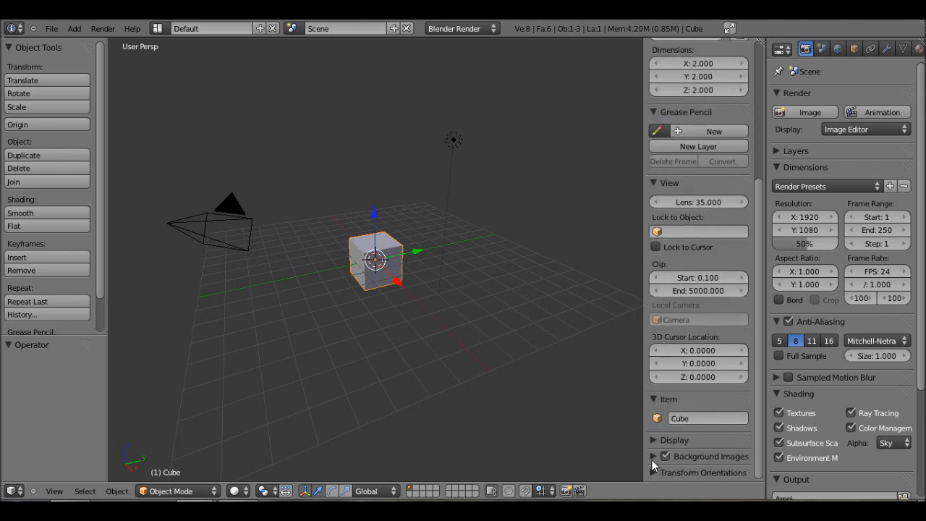
{"action": "left_click", "coordinate": [655, 456]}
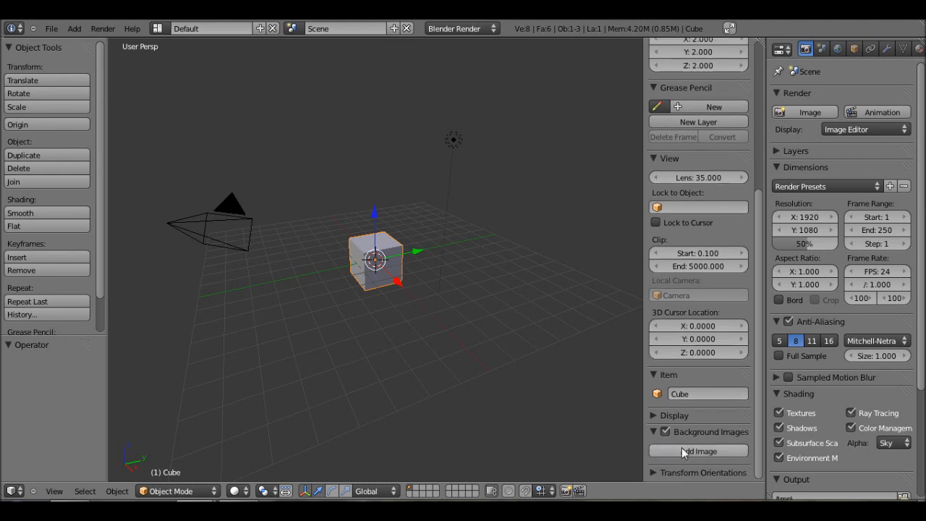
{"action": "left_click", "coordinate": [698, 451]}
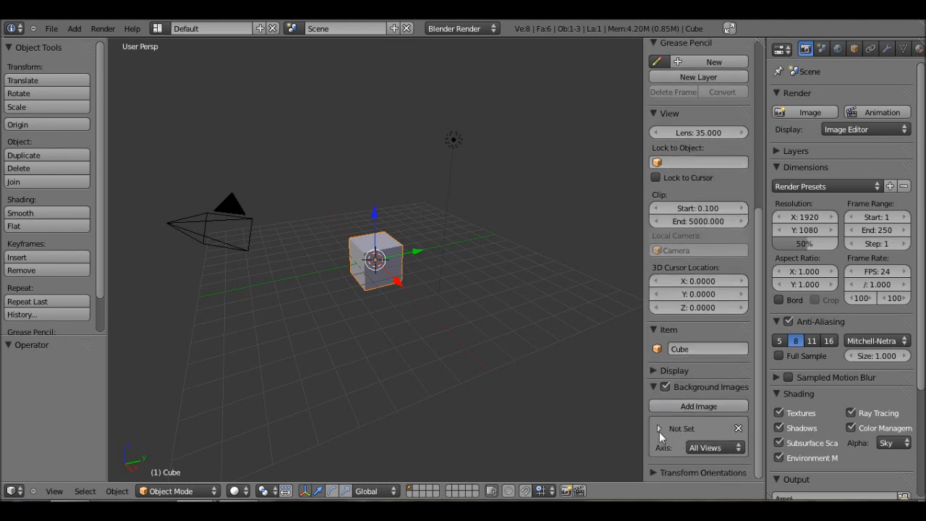
{"action": "left_click", "coordinate": [660, 429]}
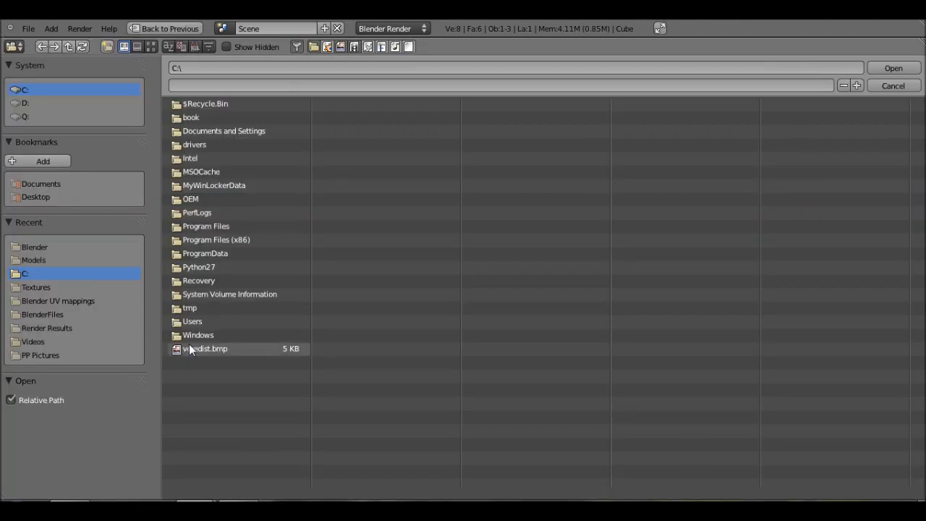
- Load vcredist.bmp as the background image behind the cube in ortho views
{"action": "left_click", "coordinate": [893, 67]}
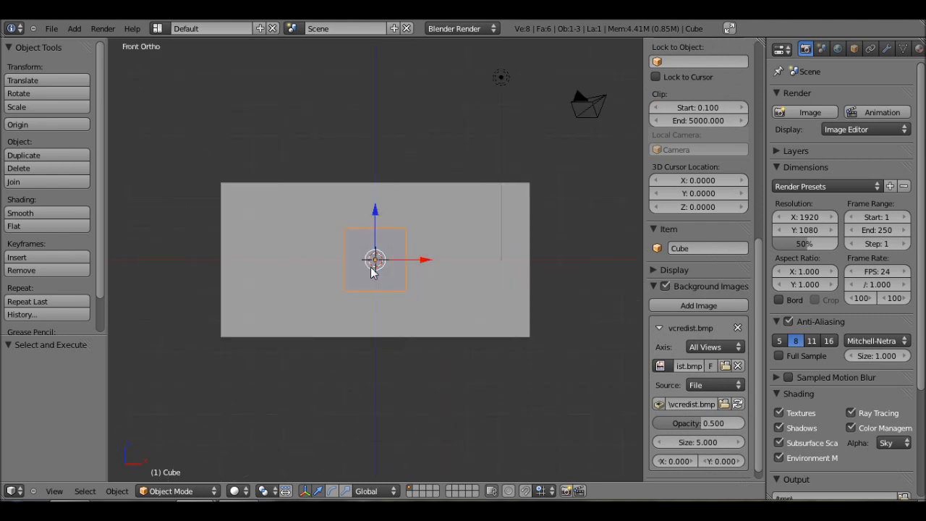
{"action": "left_click_drag", "start_coordinate": [375, 261], "coordinate": [319, 290]}
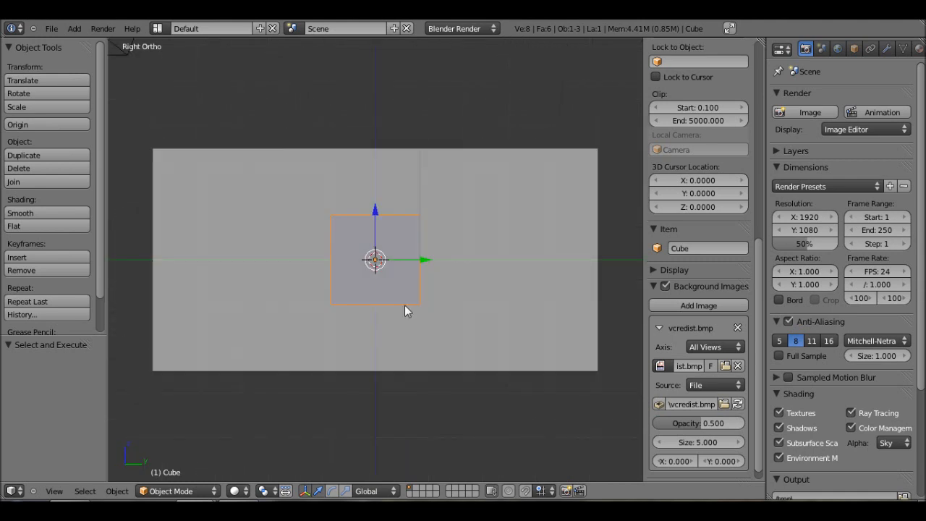
{"action": "mouse_move", "coordinate": [403, 295]}
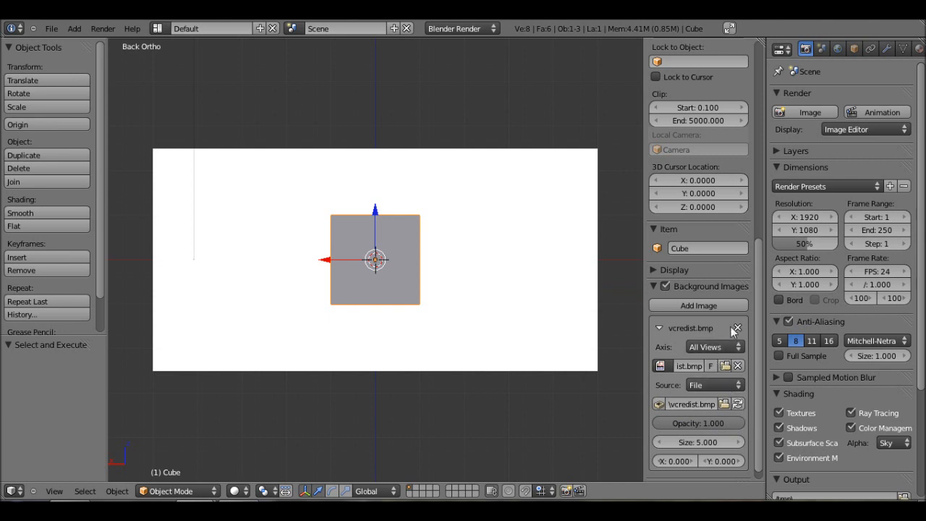
- Enable Background Images, add a new slot, and browse to Documents > Blender for the blueprint
{"action": "left_click", "coordinate": [736, 327]}
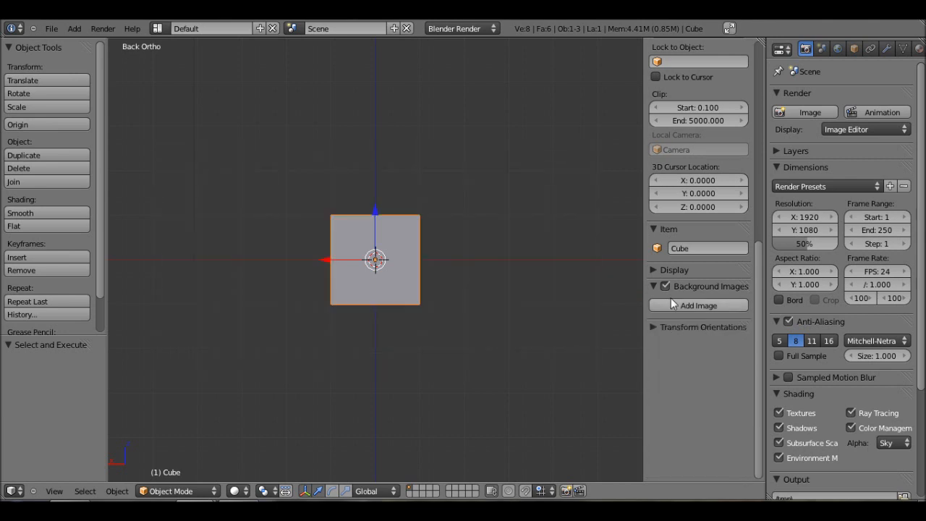
{"action": "left_click", "coordinate": [698, 305]}
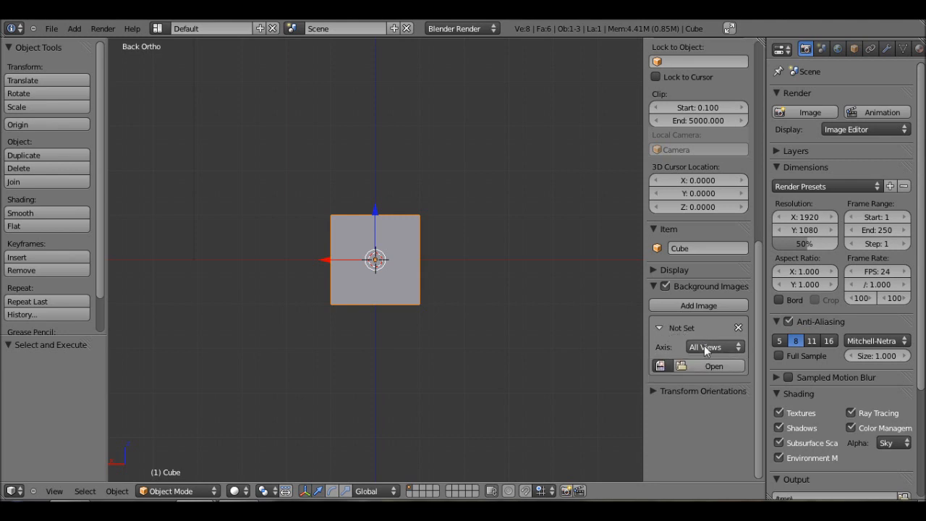
{"action": "left_click", "coordinate": [713, 365]}
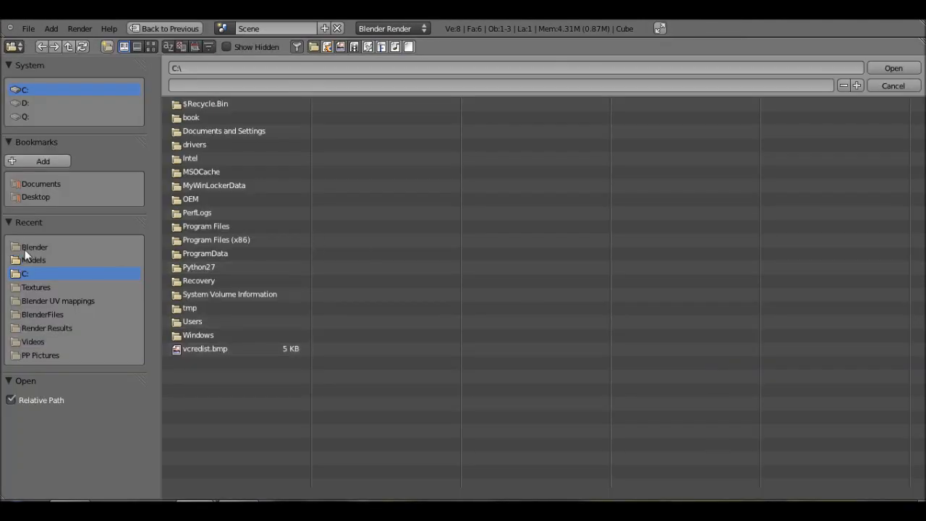
{"action": "left_click", "coordinate": [40, 183]}
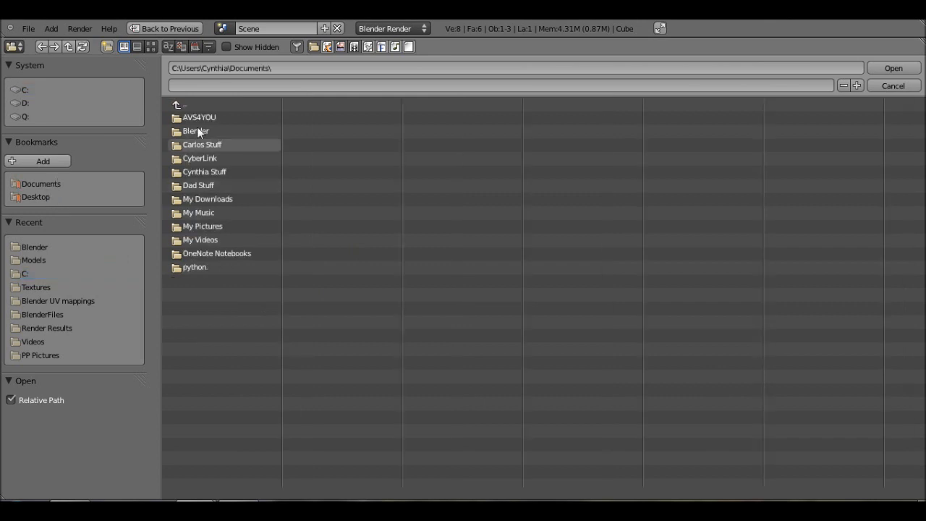
{"action": "double_click", "coordinate": [195, 131]}
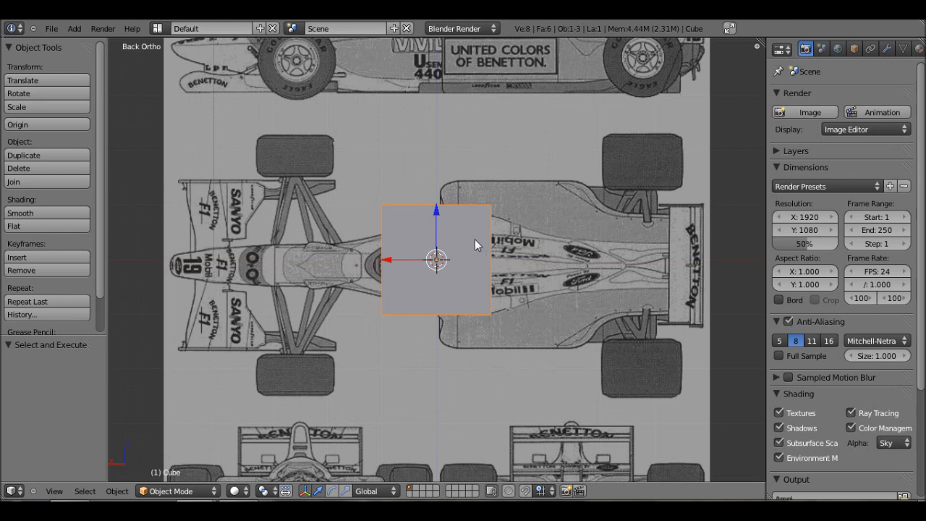
{"action": "mouse_move", "coordinate": [478, 244]}
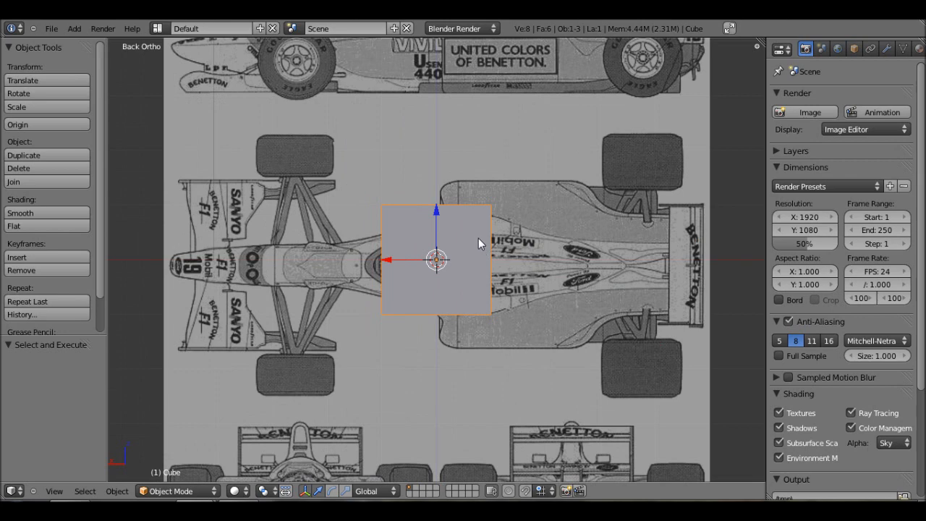
{"action": "mouse_move", "coordinate": [153, 59]}
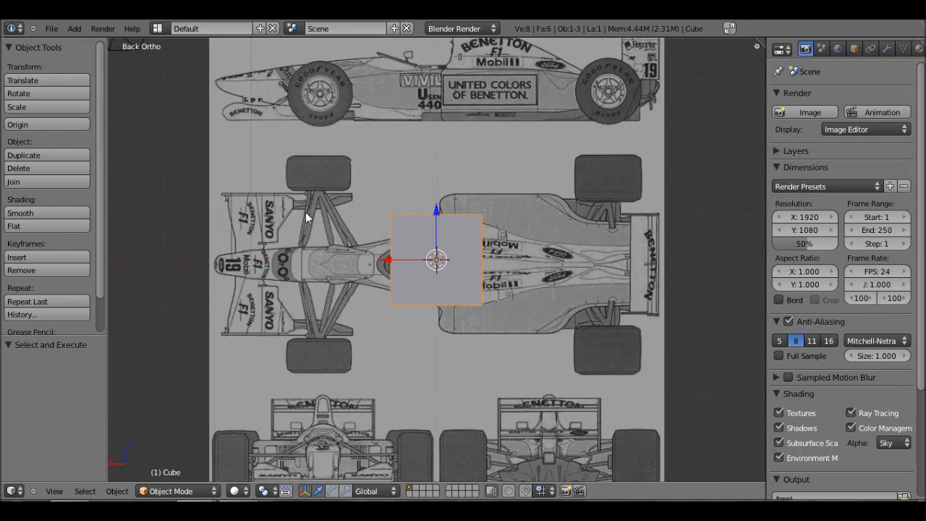
{"action": "mouse_move", "coordinate": [553, 353]}
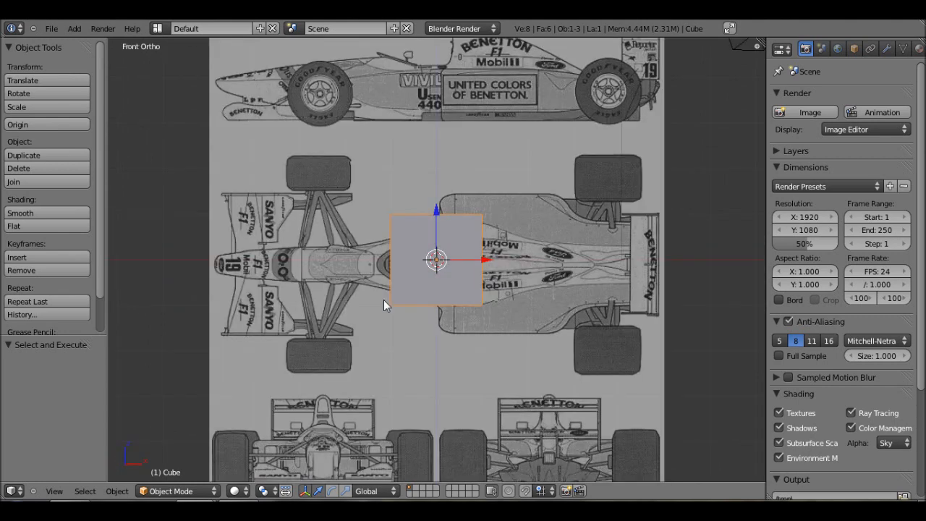
- Edit the cube's vertices, moving its right side along X to the car's rear
{"action": "key", "text": "3"}
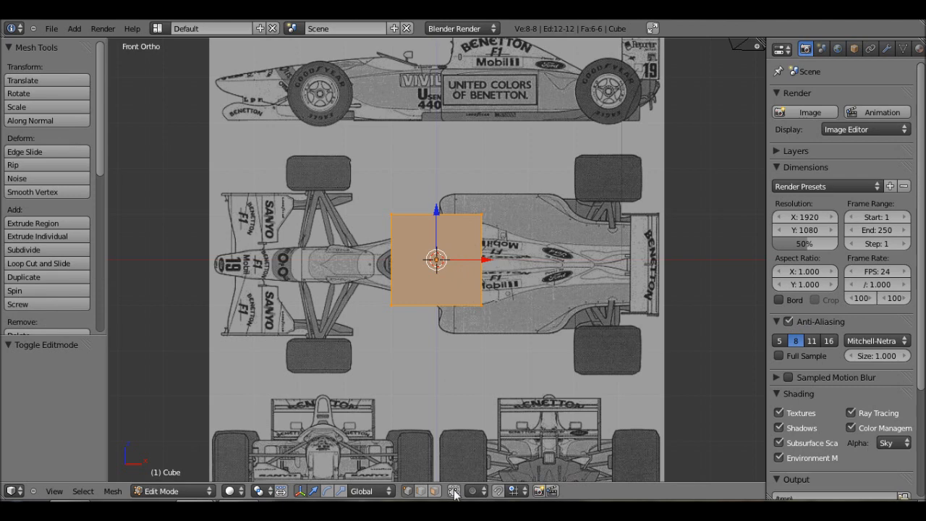
{"action": "mouse_move", "coordinate": [447, 244]}
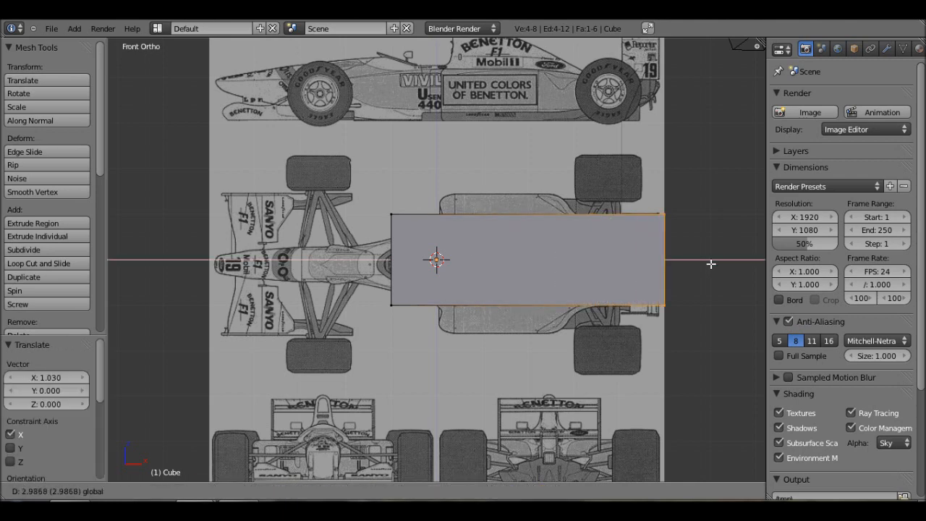
{"action": "left_click_drag", "start_coordinate": [437, 259], "coordinate": [659, 259]}
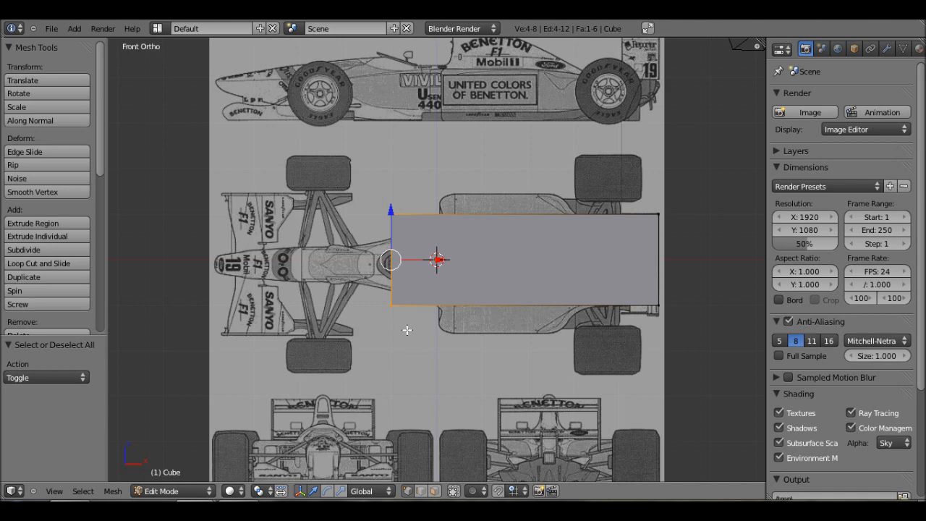
{"action": "mouse_move", "coordinate": [407, 330]}
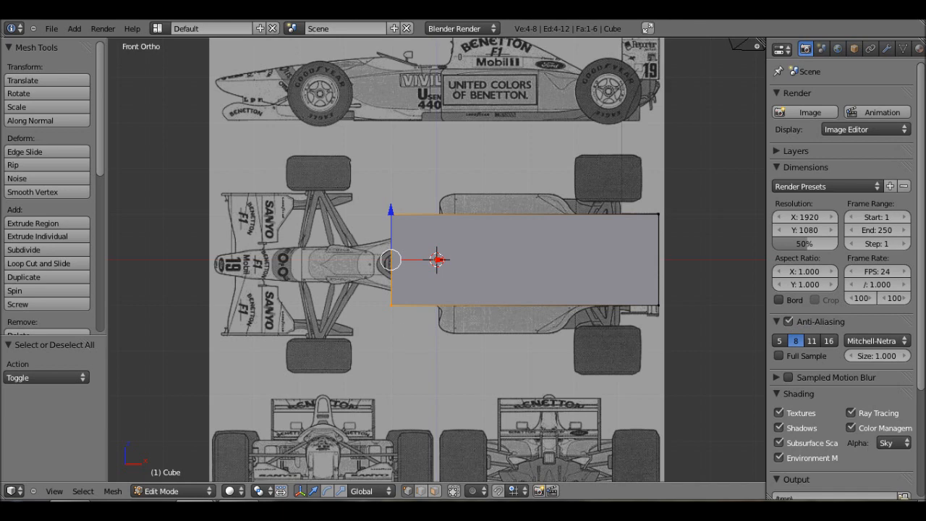
- Move the cube's left-side vertices along X out to the car's nose
{"action": "key", "text": "F12"}
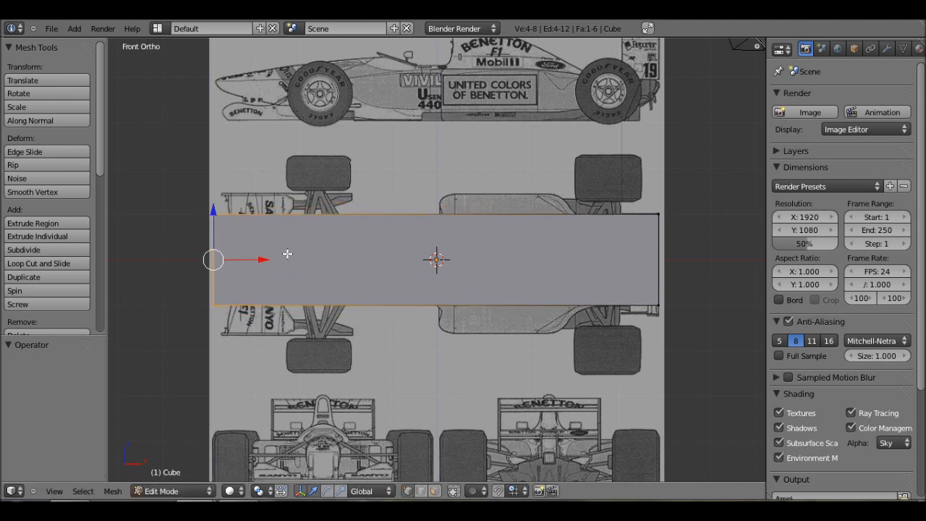
{"action": "mouse_move", "coordinate": [364, 283]}
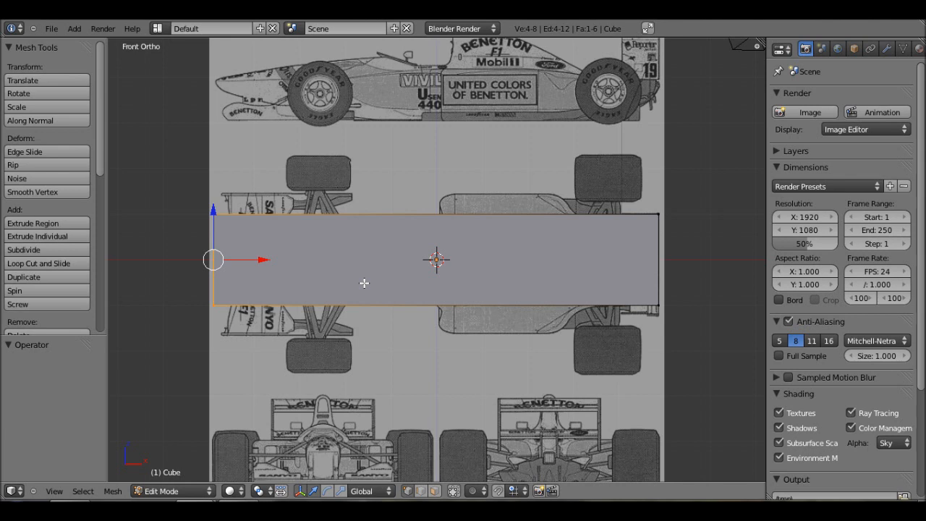
{"action": "mouse_move", "coordinate": [372, 280]}
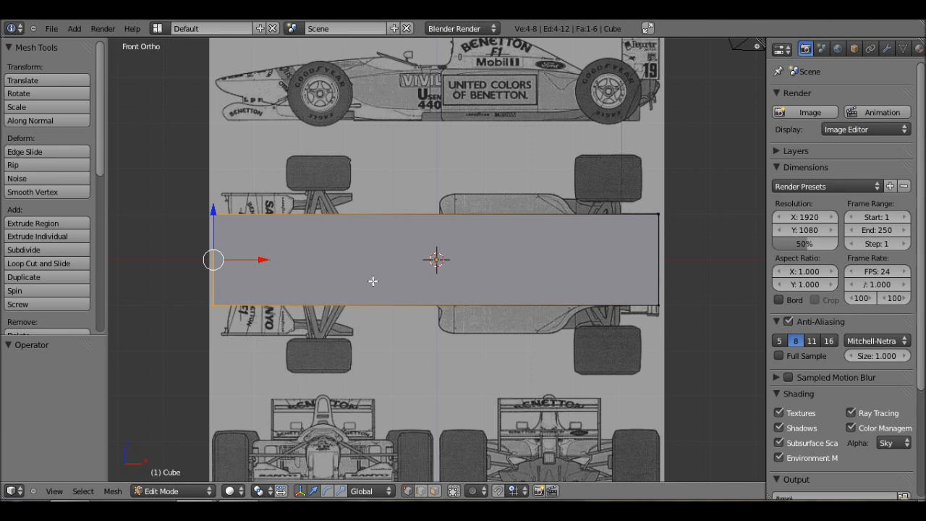
{"action": "scroll", "scroll_direction": "down", "scroll_amount": 3}
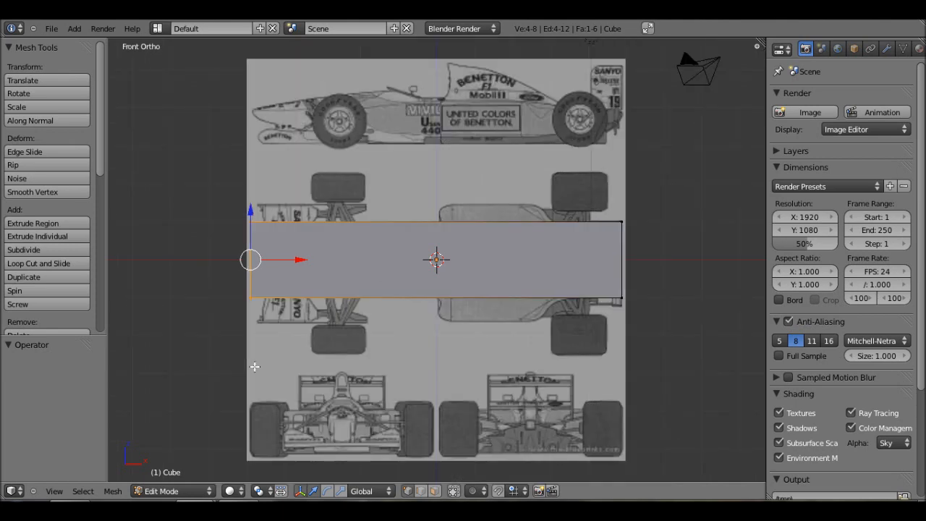
{"action": "scroll", "scroll_direction": "down", "scroll_amount": 3}
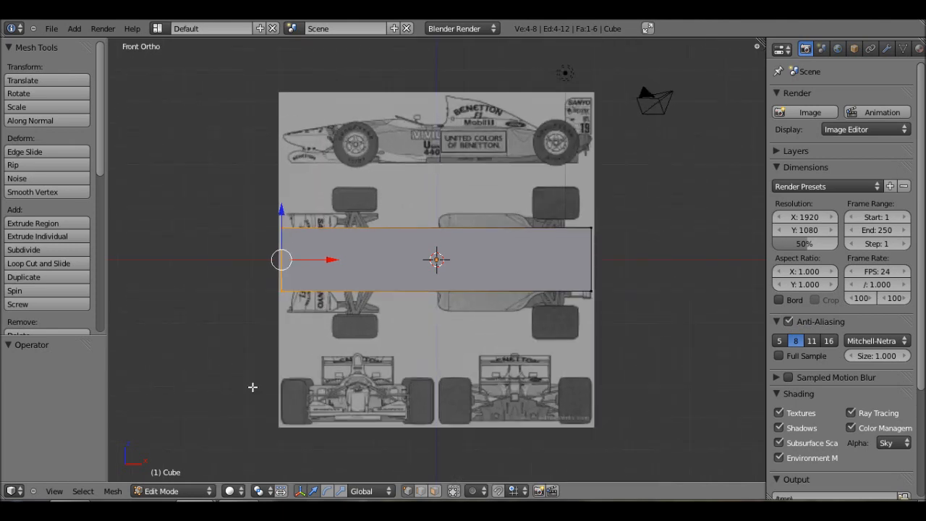